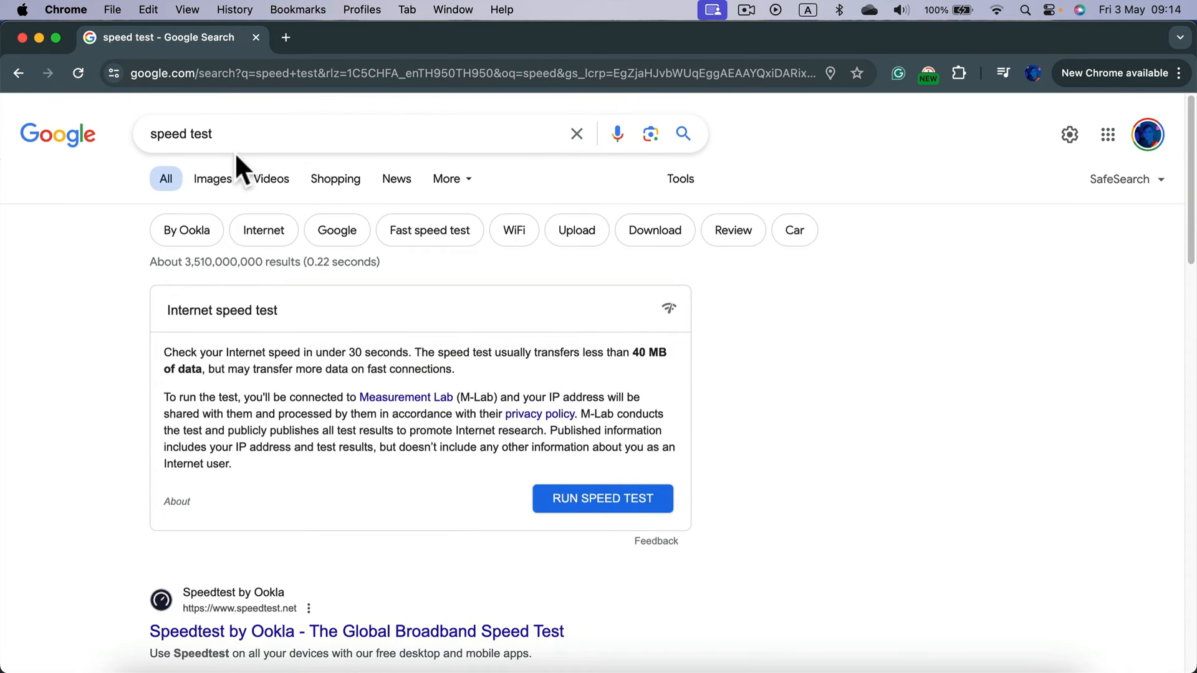
pyautogui.moveTo(471, 144)
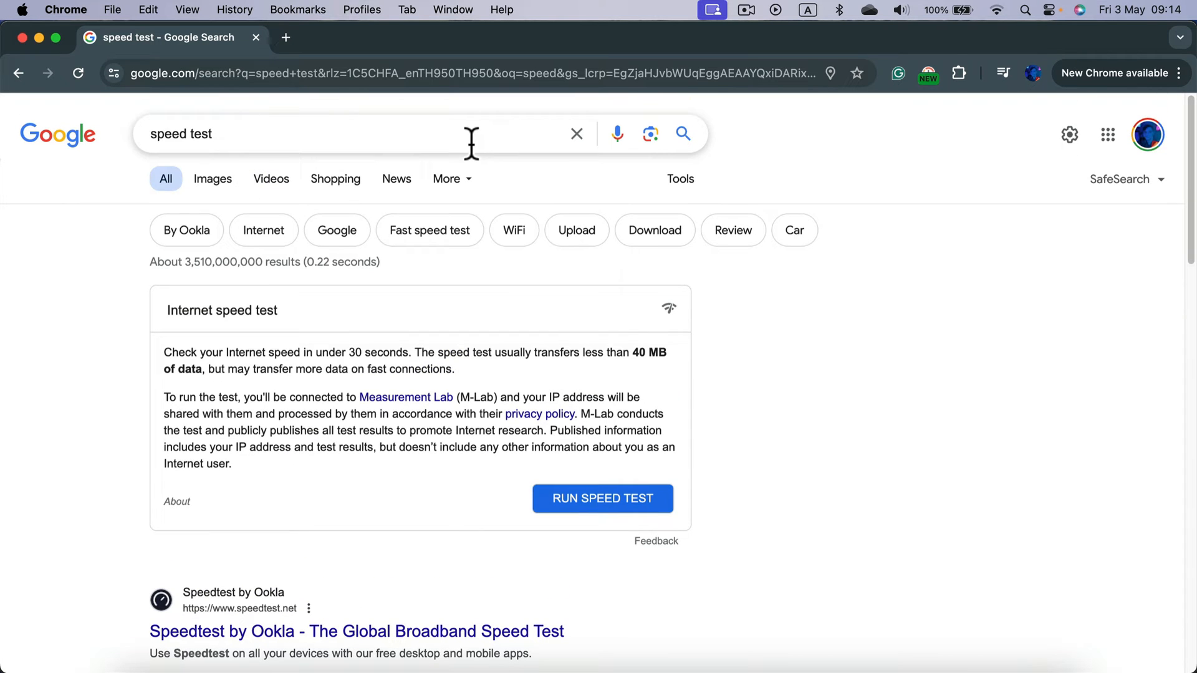
pyautogui.moveTo(416, 168)
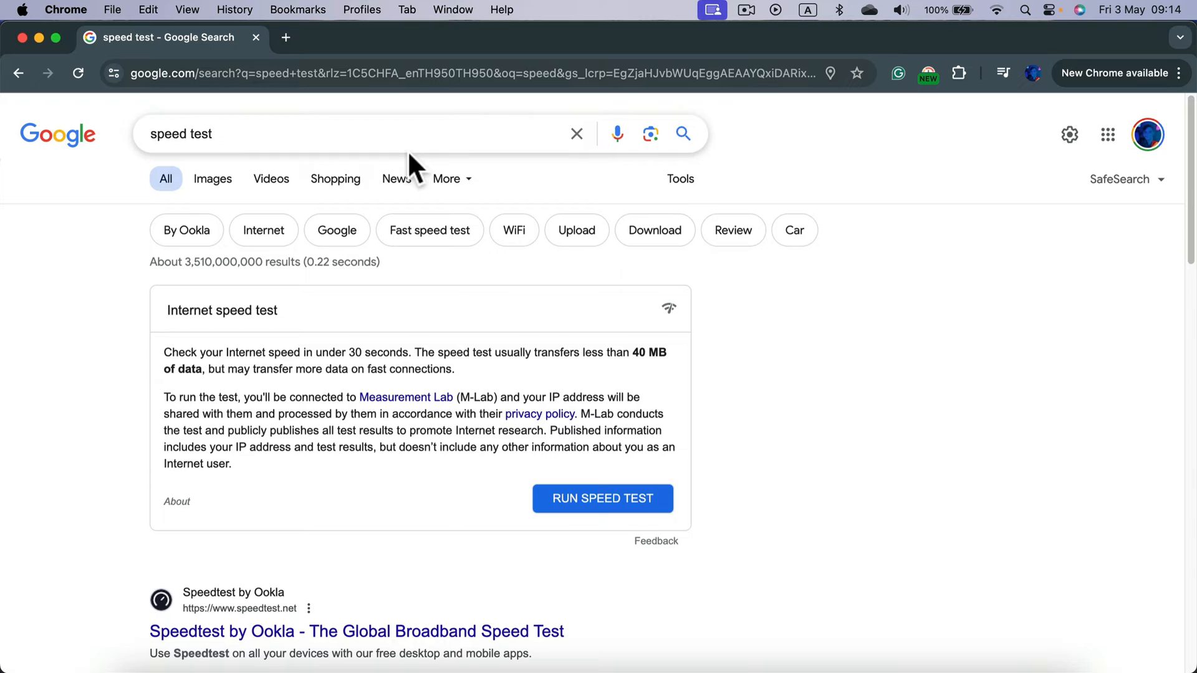
pyautogui.moveTo(365, 374)
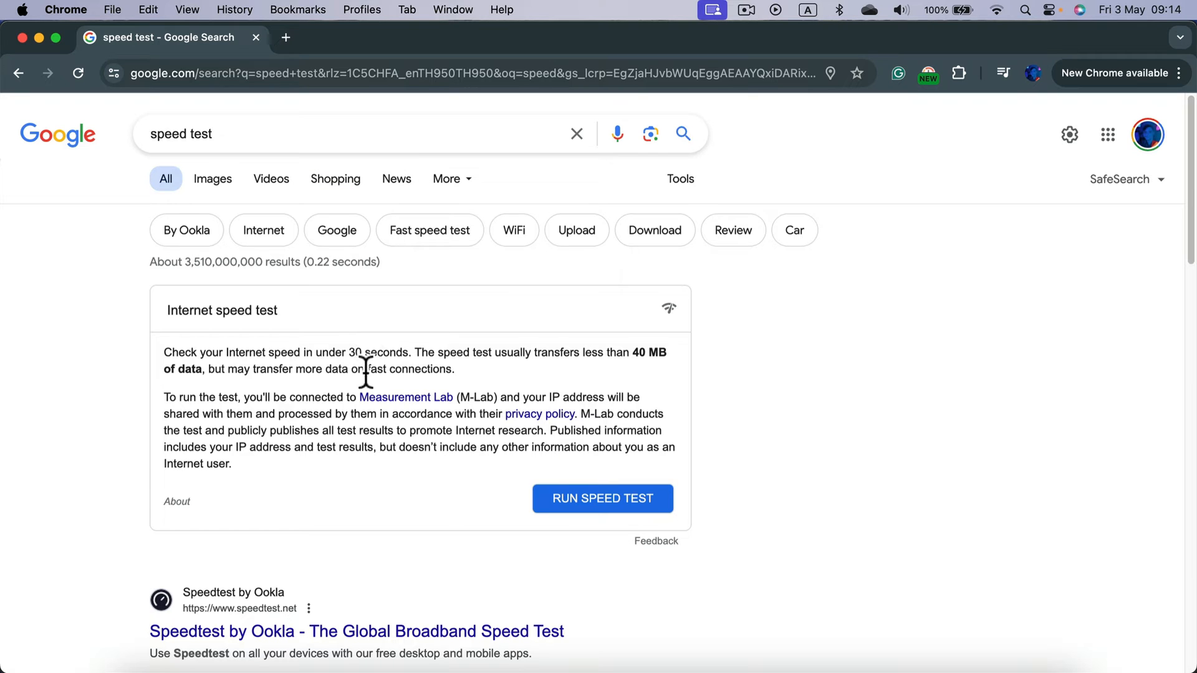
pyautogui.moveTo(351, 359)
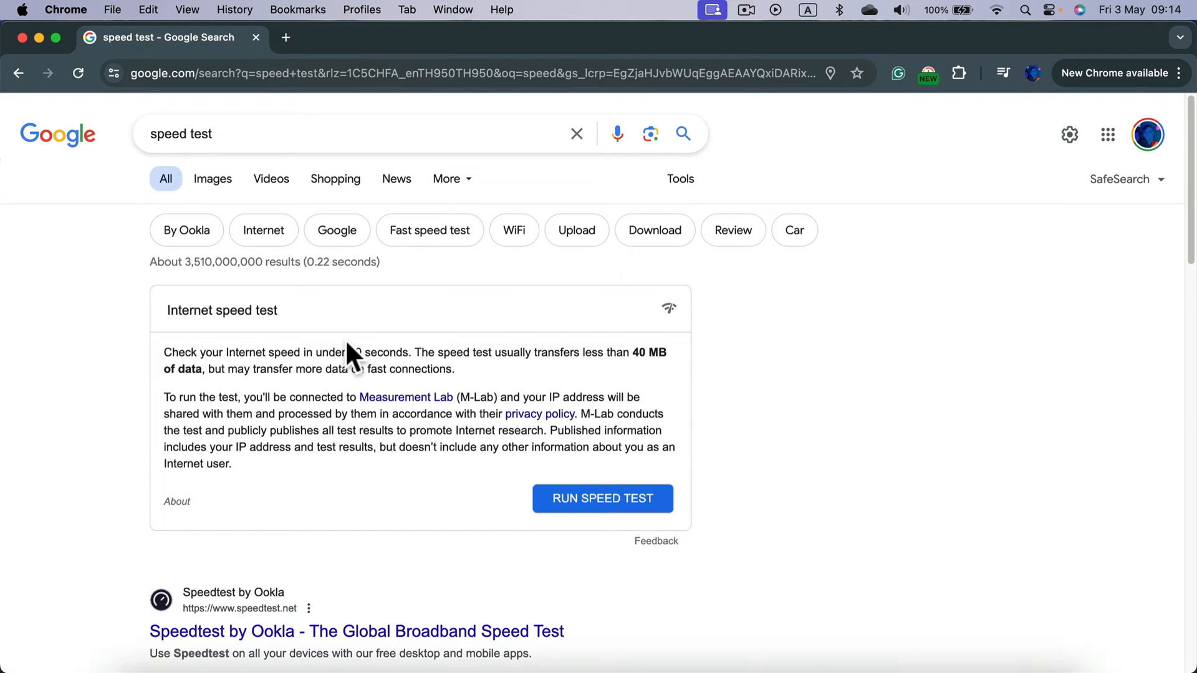
pyautogui.moveTo(351, 354)
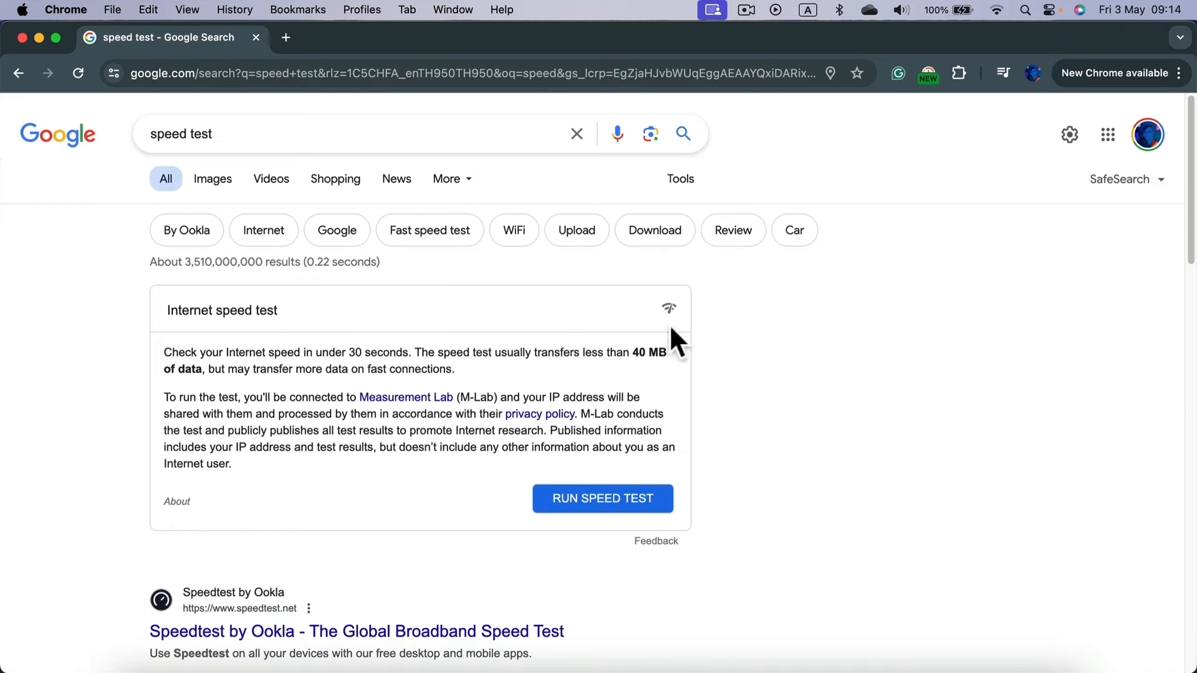
pyautogui.moveTo(315, 281)
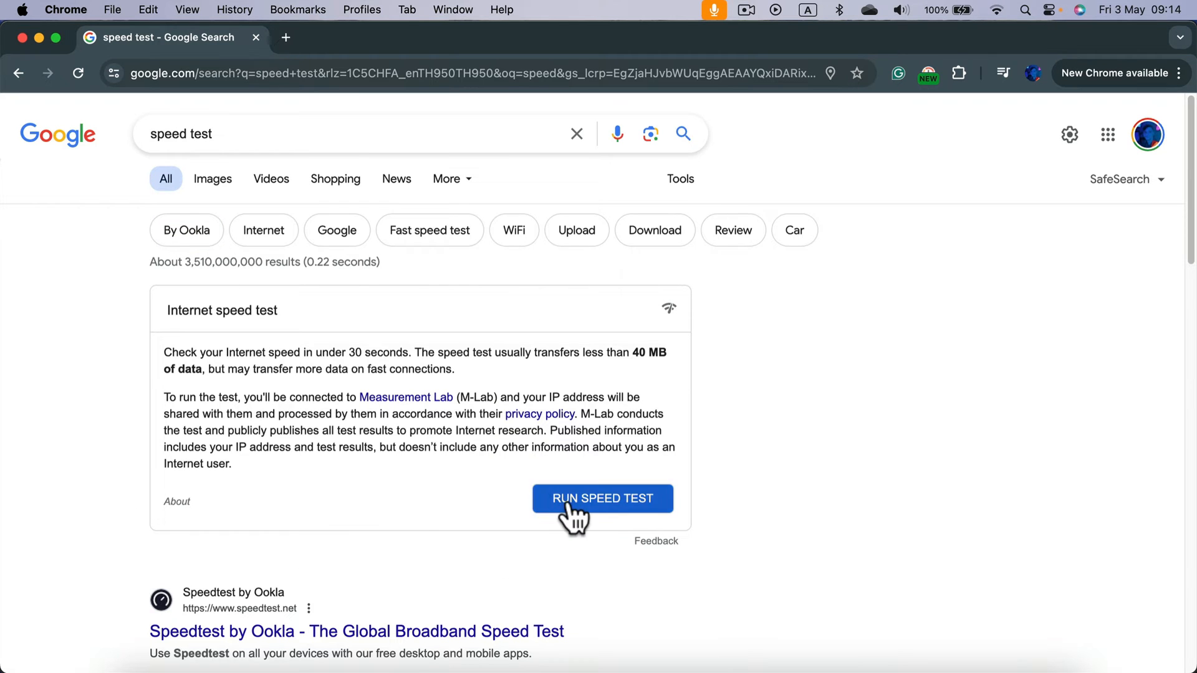
# - Scroll the Google results and open 'Speedtest by Ookla - The Global Broadband Speed Test'
pyautogui.click(602, 499)
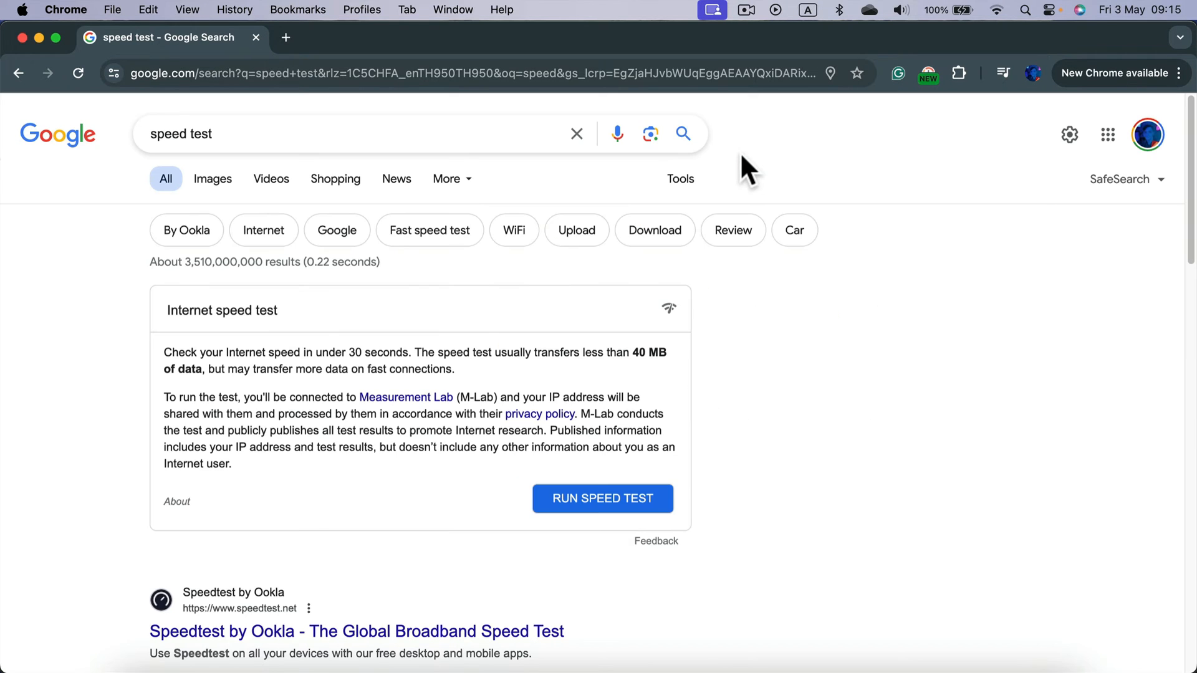
pyautogui.scroll(-3)
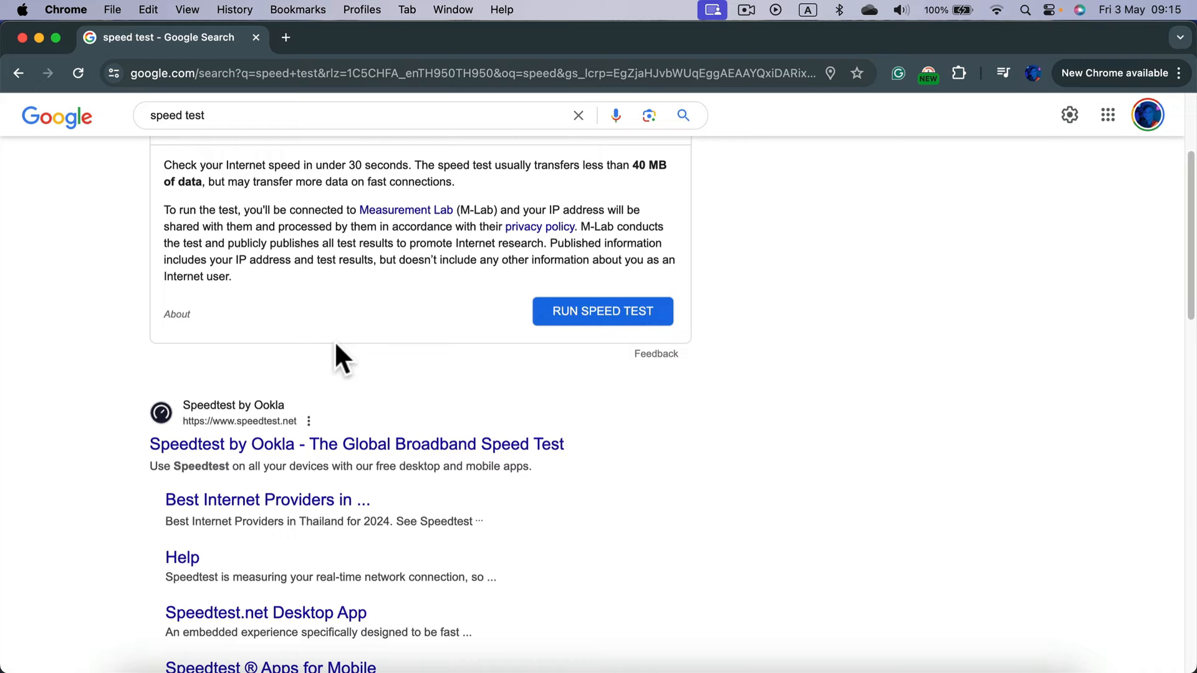
pyautogui.scroll(-3)
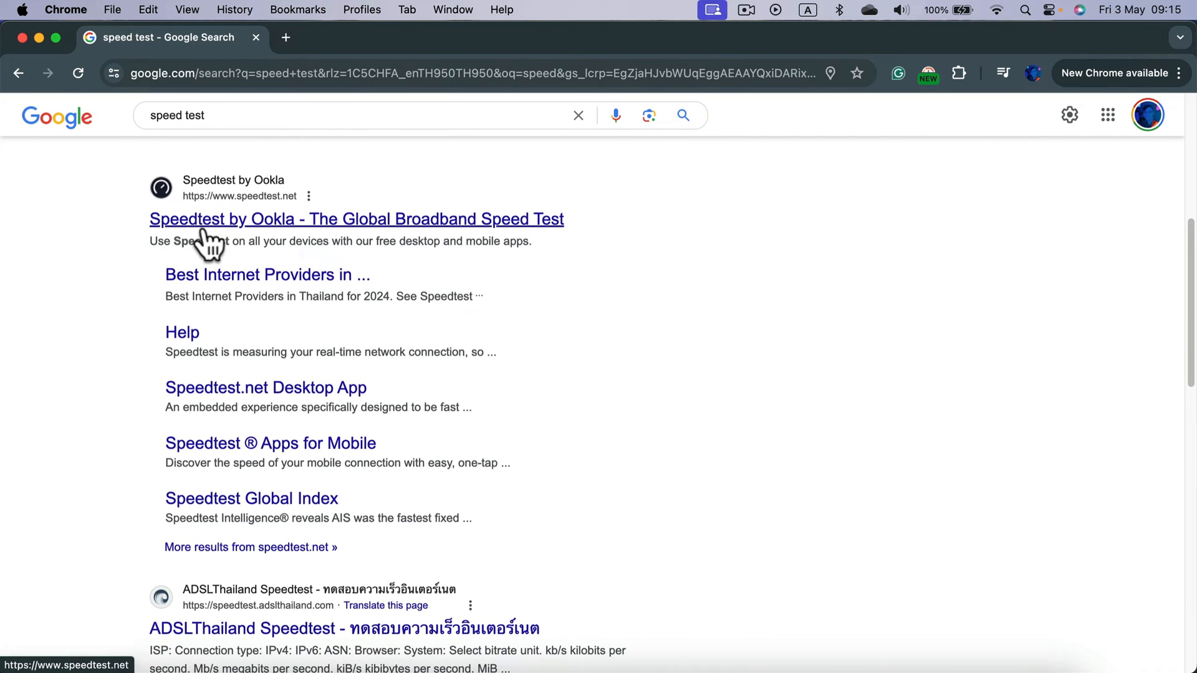
pyautogui.moveTo(359, 237)
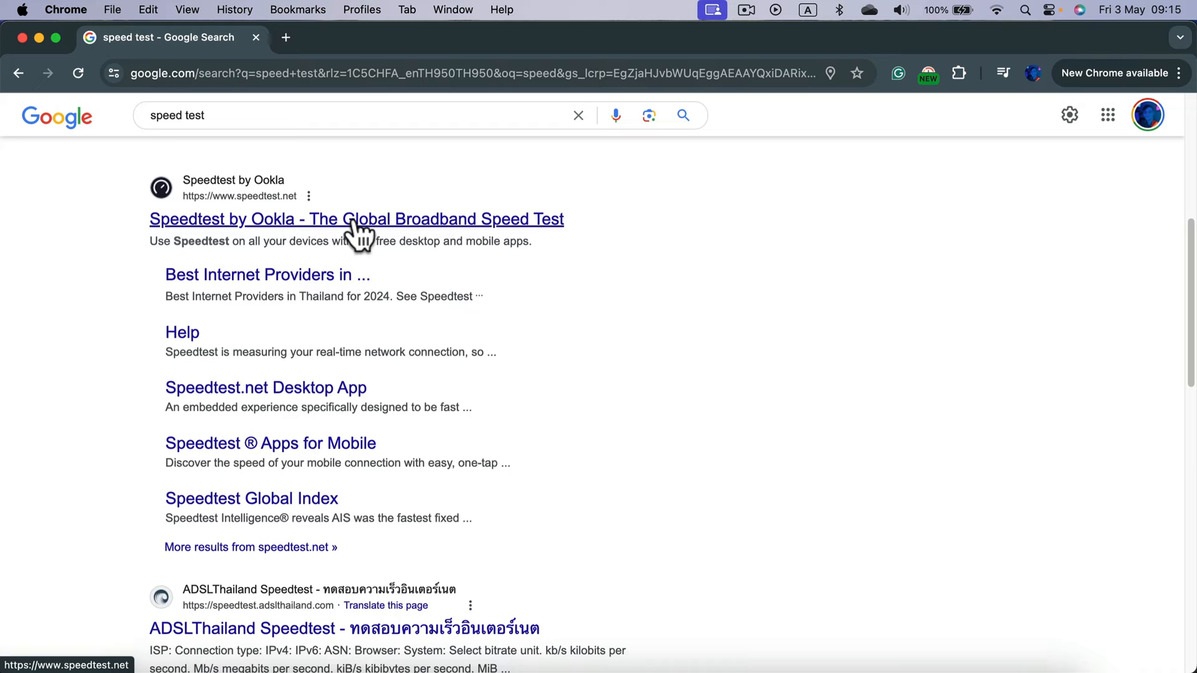
pyautogui.click(356, 219)
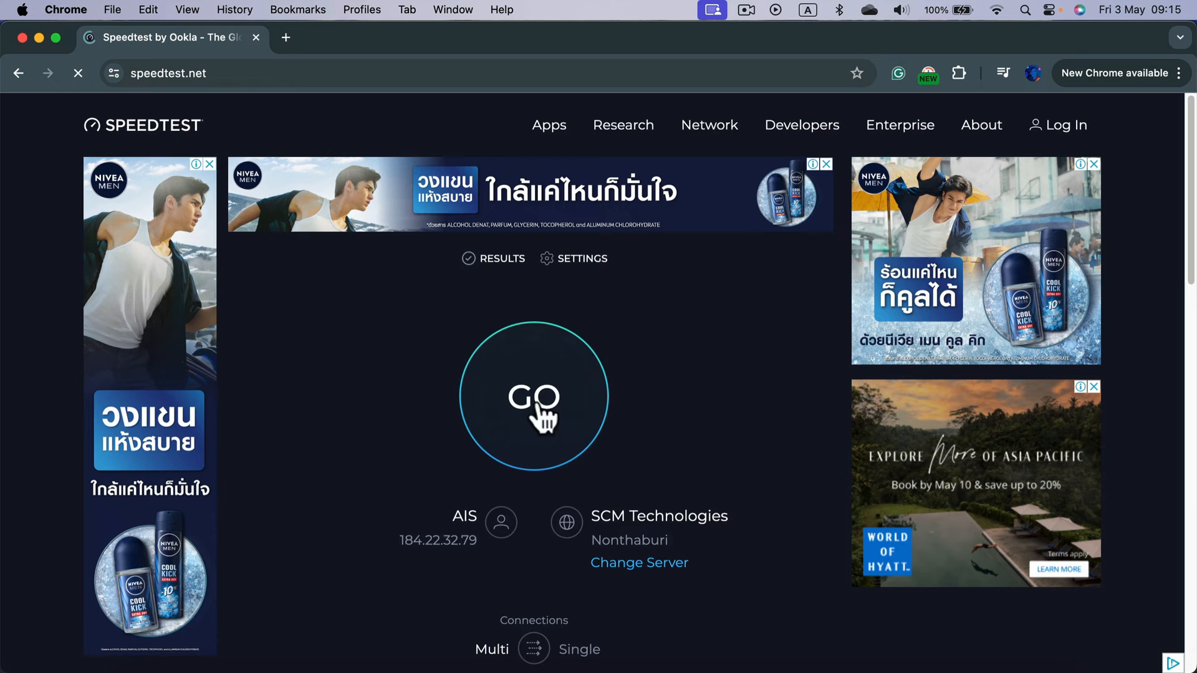
# - Run a speedtest.net test, letting download (about 195 Mbps) and upload finish
pyautogui.click(533, 397)
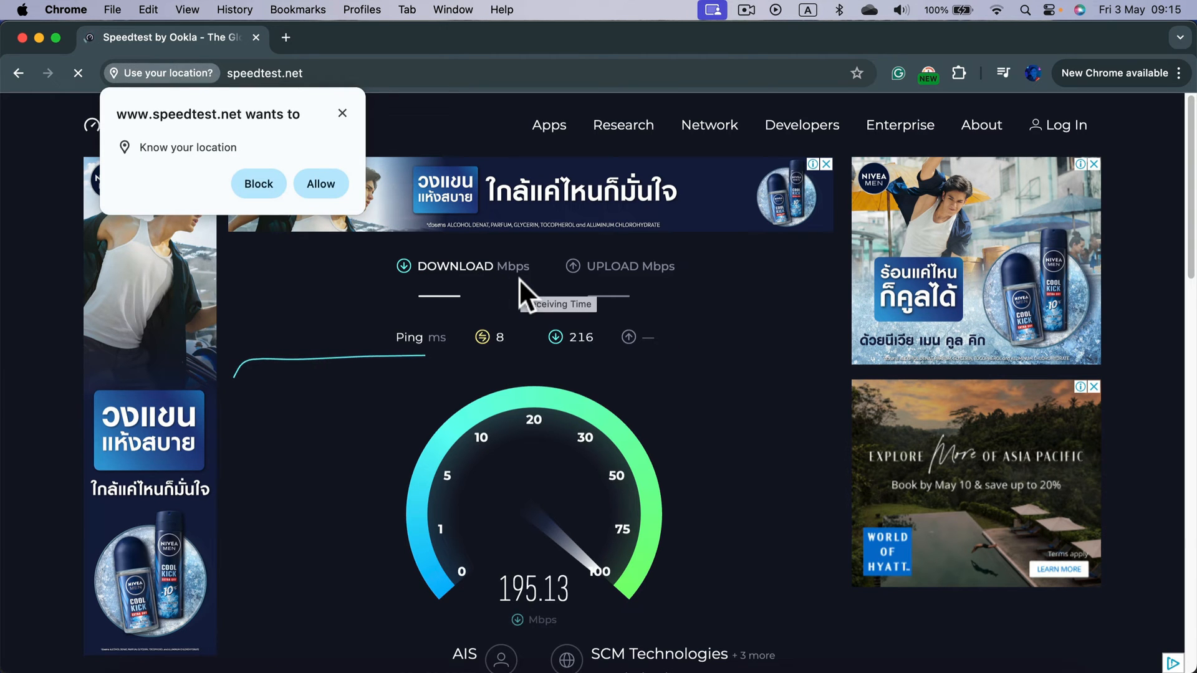
pyautogui.click(320, 183)
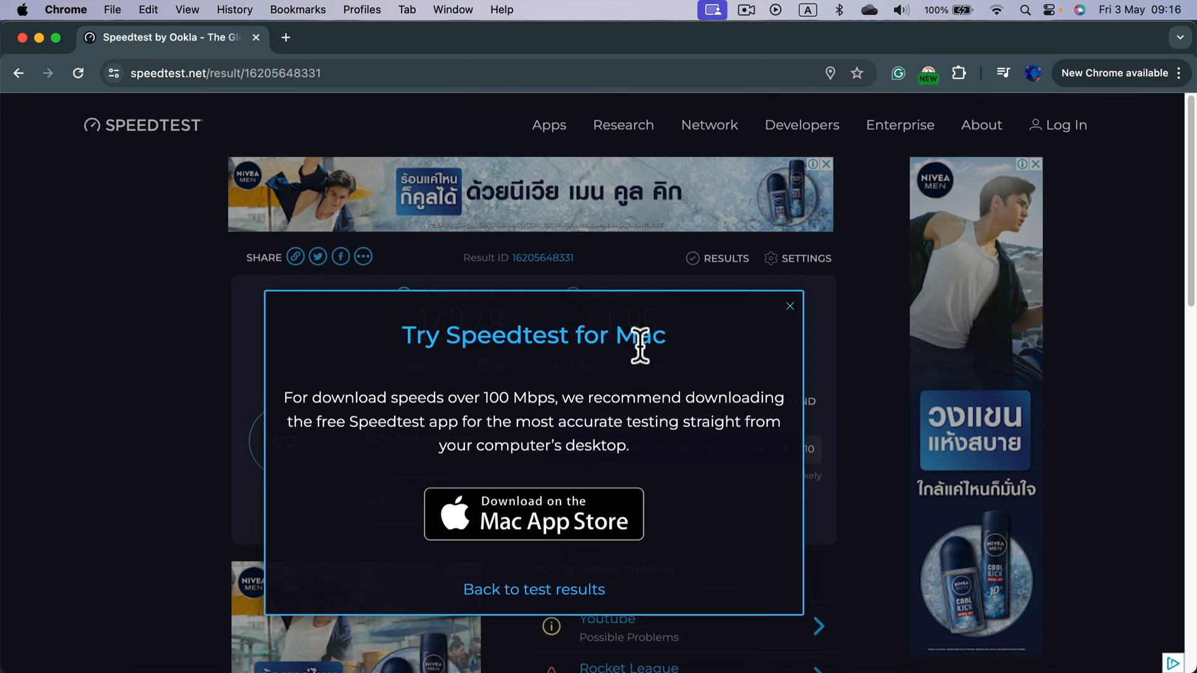
pyautogui.moveTo(601, 338)
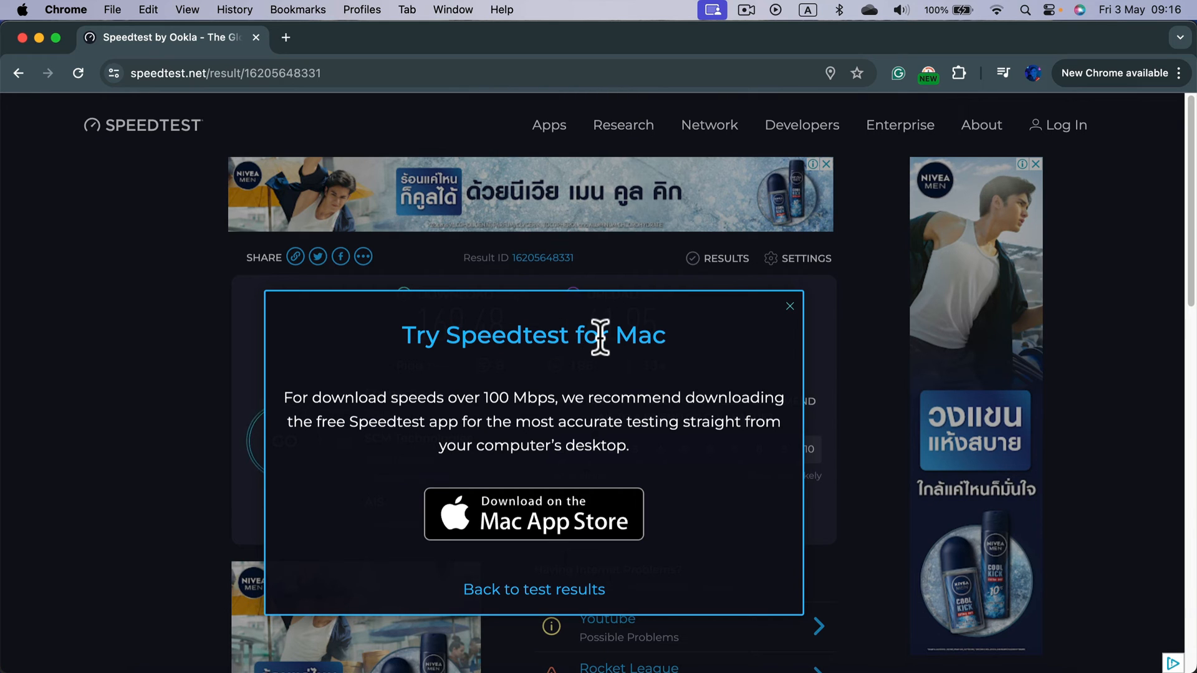
pyautogui.moveTo(591, 472)
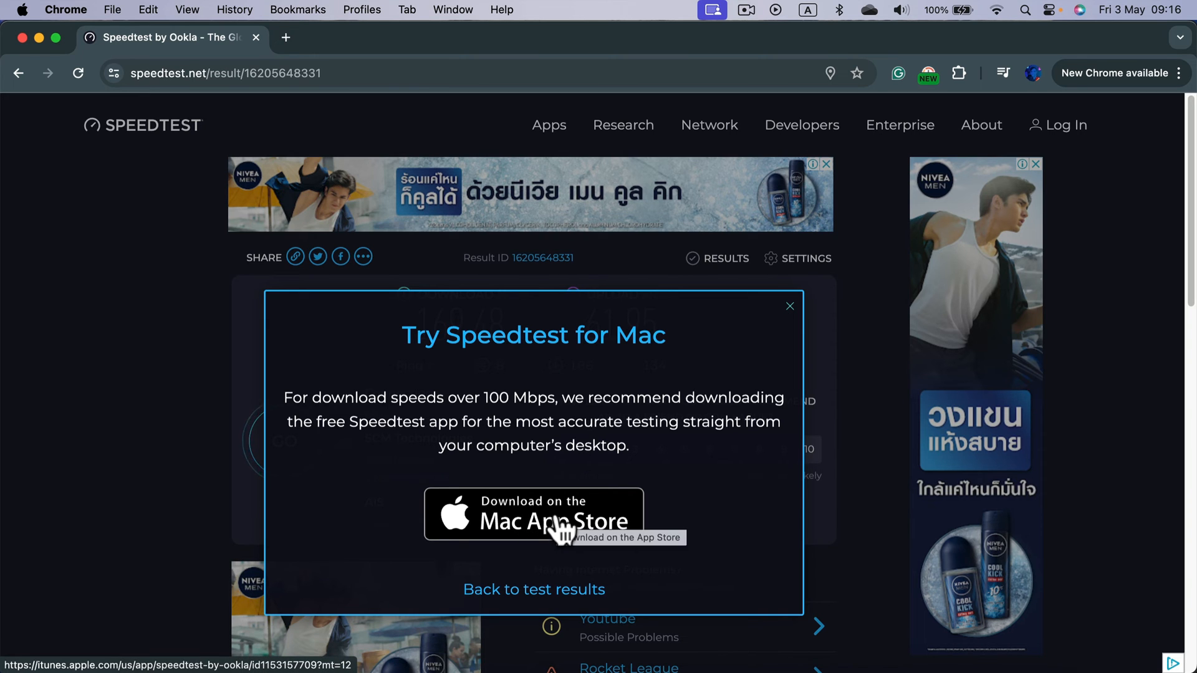
# - Open the Speedtest for Mac App Store listing from the popup and allow the store link
pyautogui.click(533, 514)
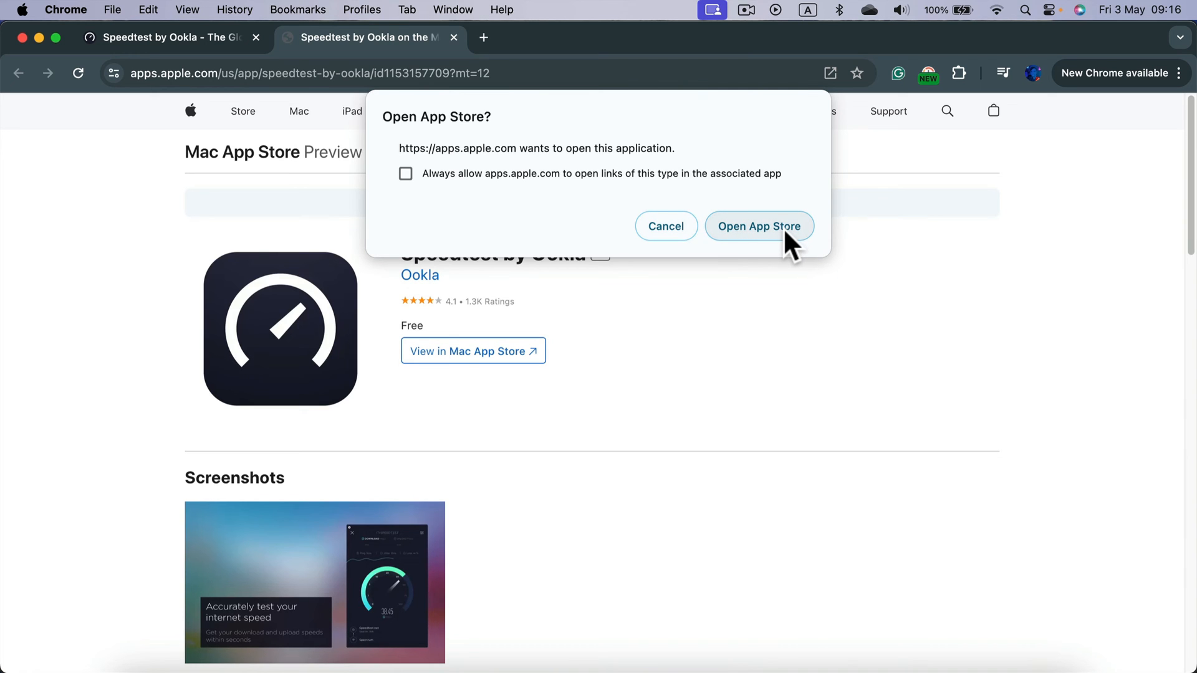
pyautogui.click(758, 226)
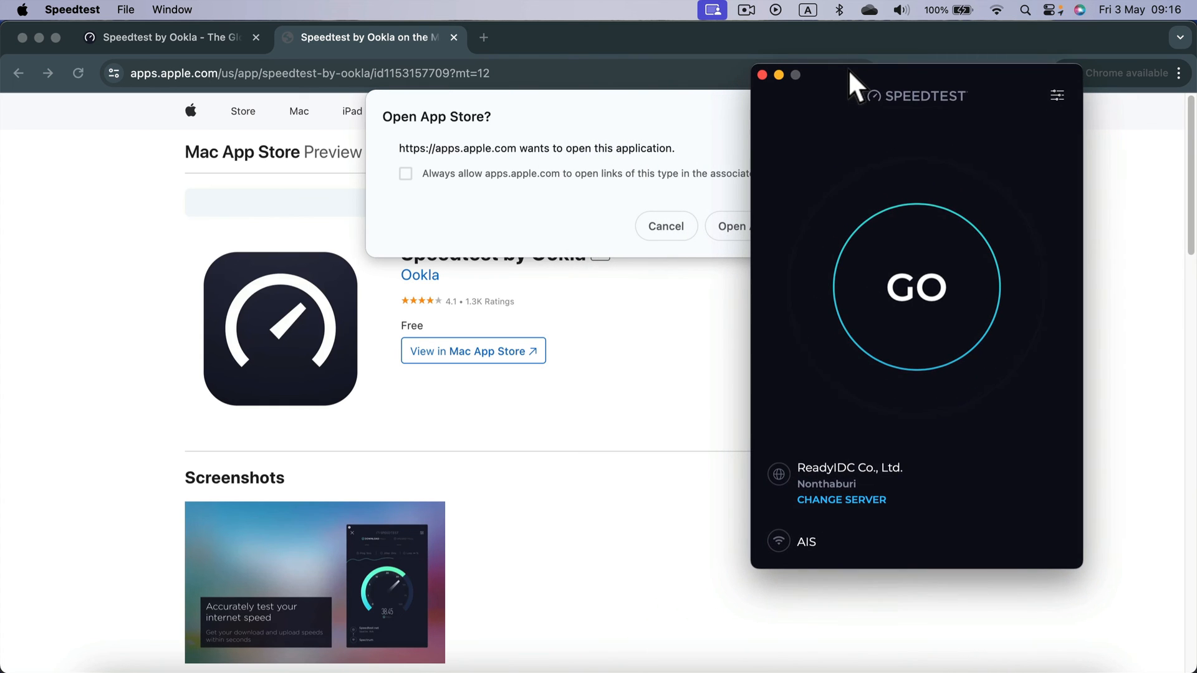
# - Nudge the Speedtest app window right and start a test connecting to ReadyIDC
pyautogui.moveTo(855, 84); pyautogui.dragTo(871, 84)
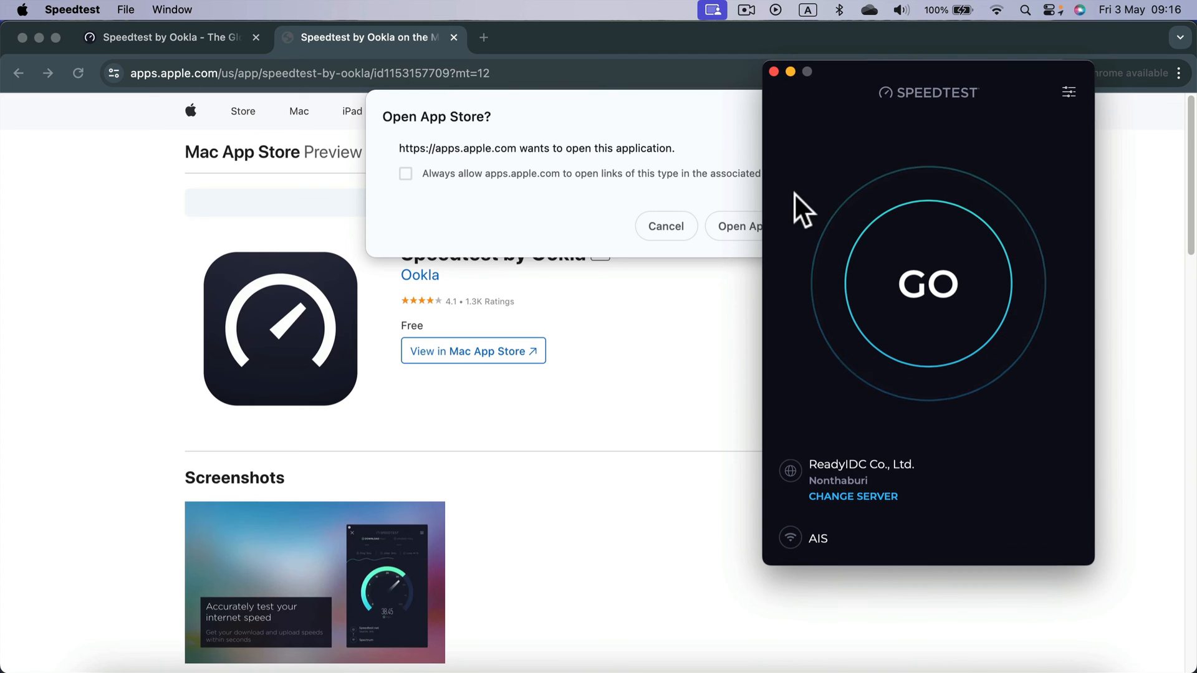
pyautogui.moveTo(744, 536)
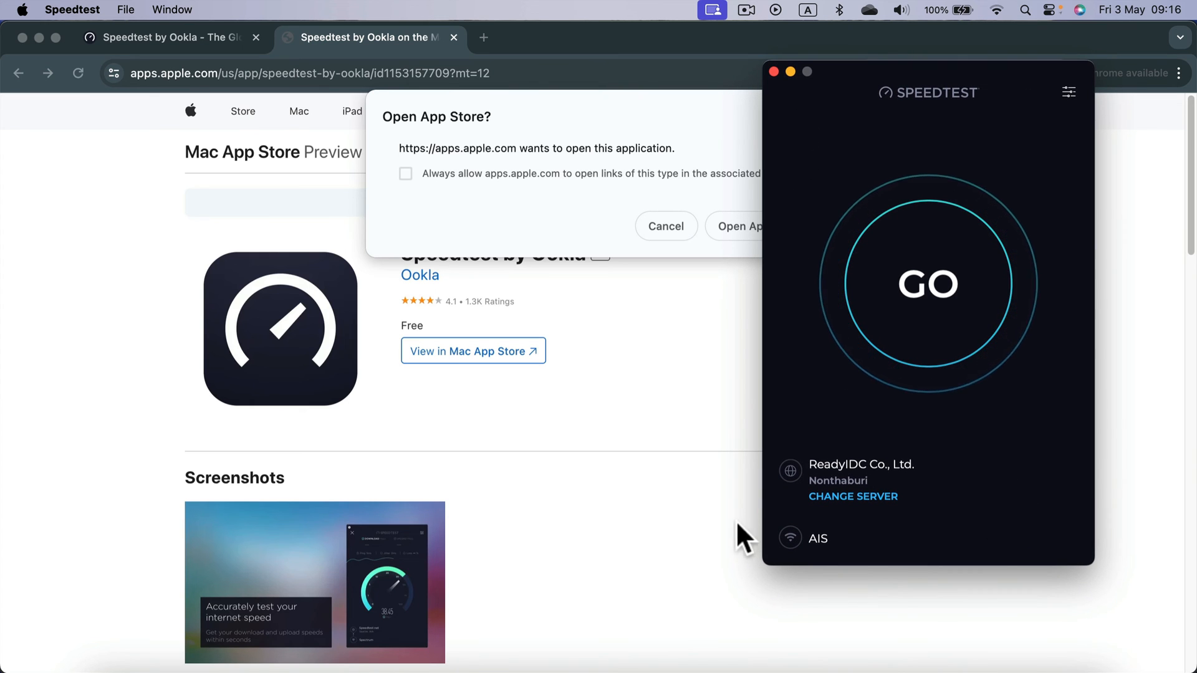
pyautogui.click(927, 283)
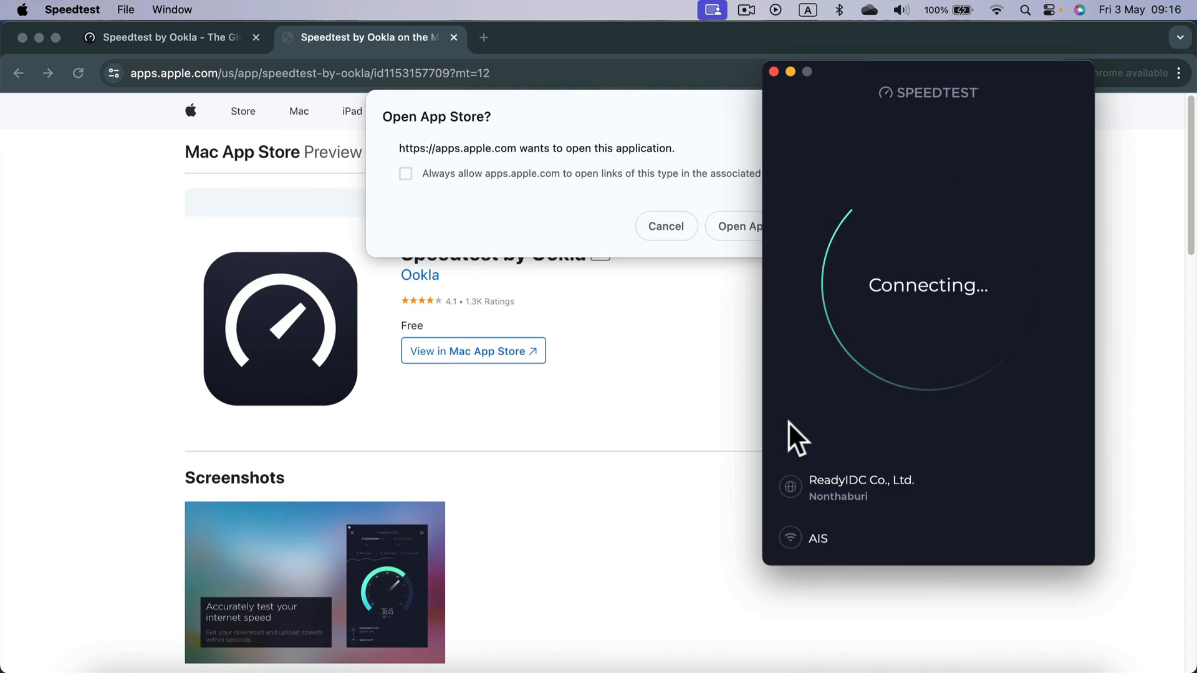